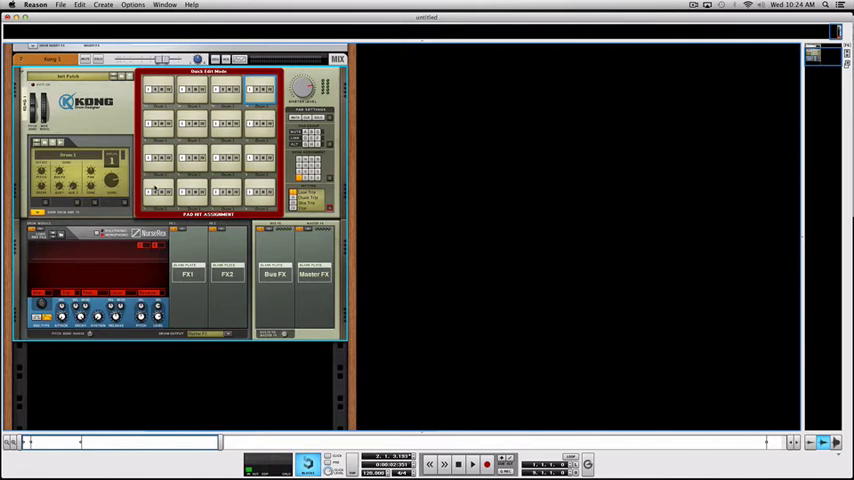
Browse from the Nurse Rex module, preview a REX loop and load it into the player.
click(156, 190)
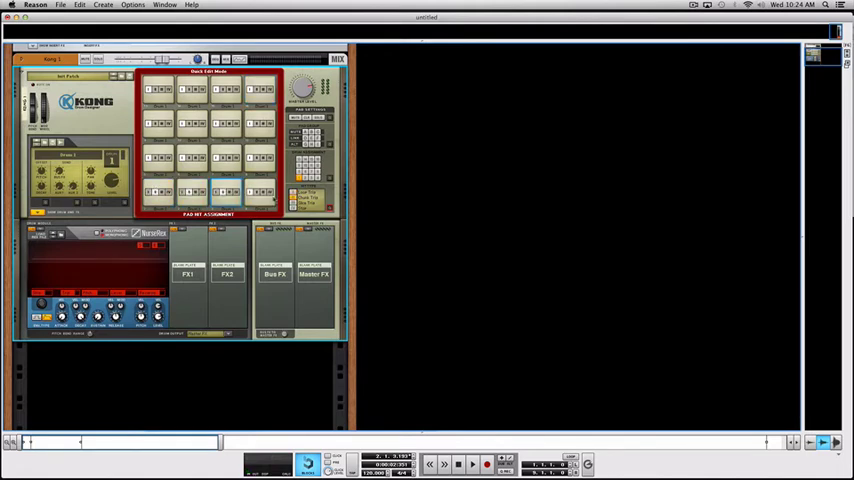
click(260, 90)
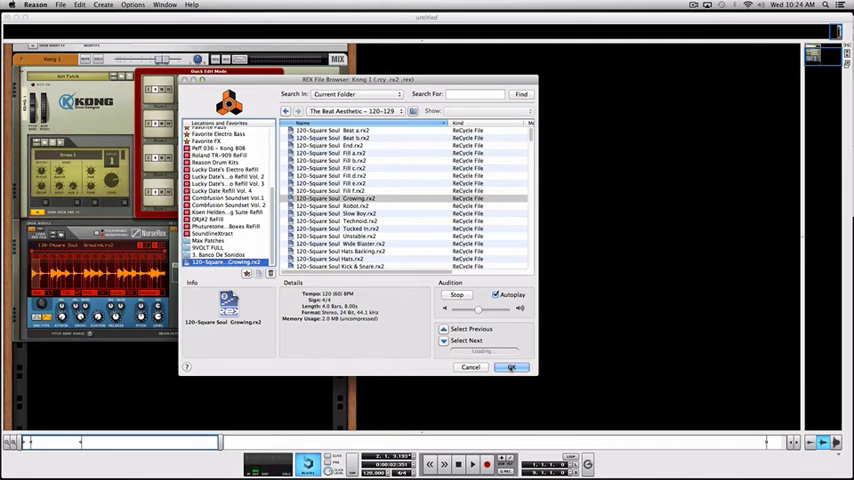
click(456, 294)
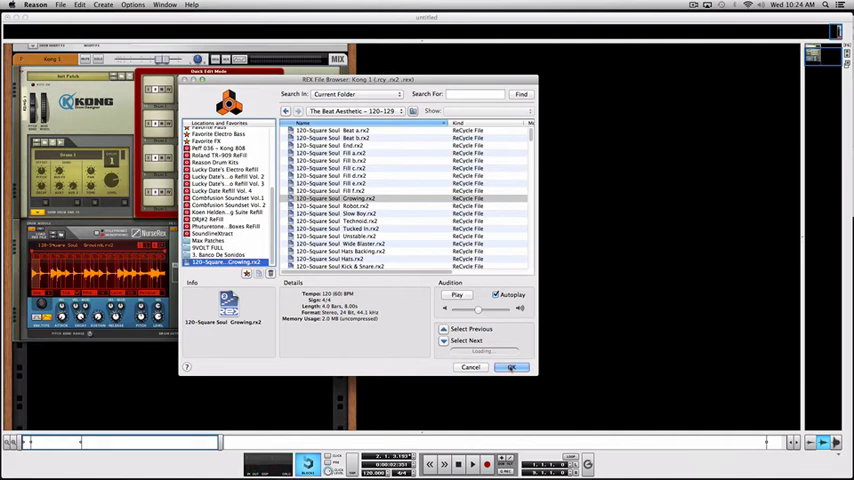
click(512, 368)
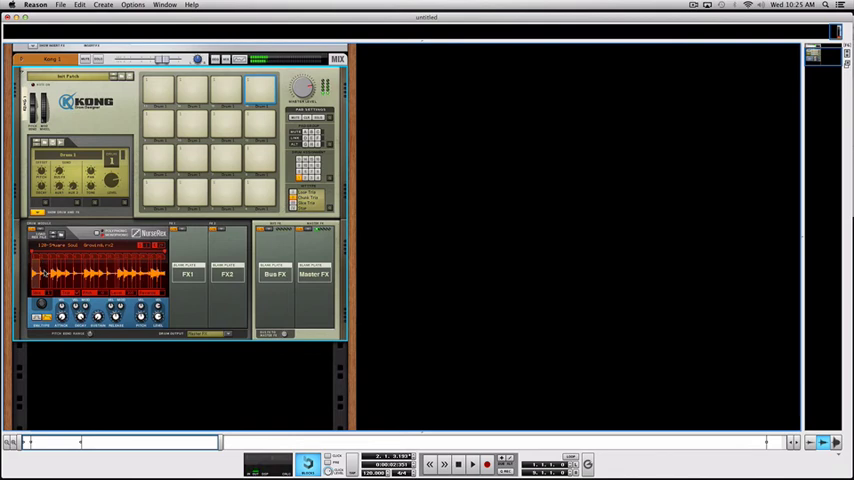
Trigger two Kong pads, including the bottom-left one, to audition individual loop slices.
click(192, 158)
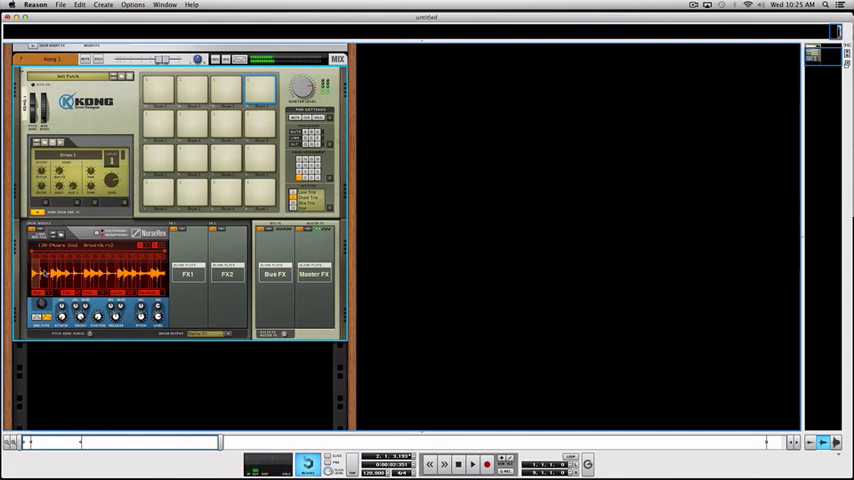
click(158, 192)
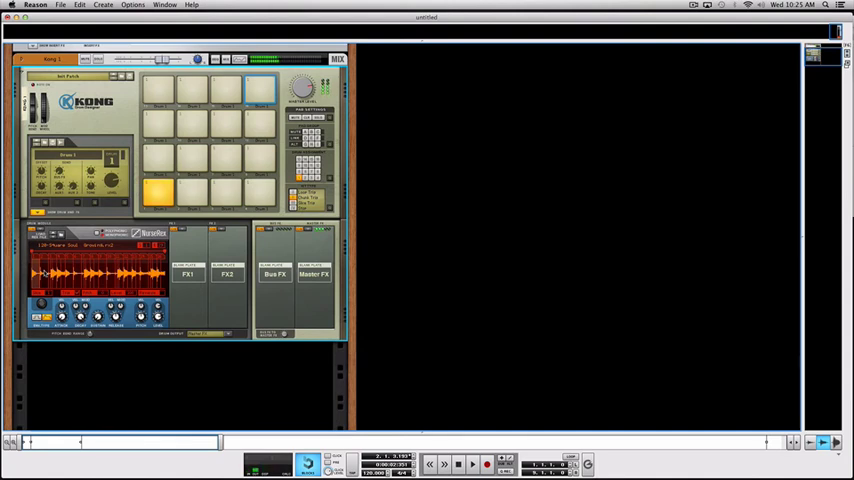